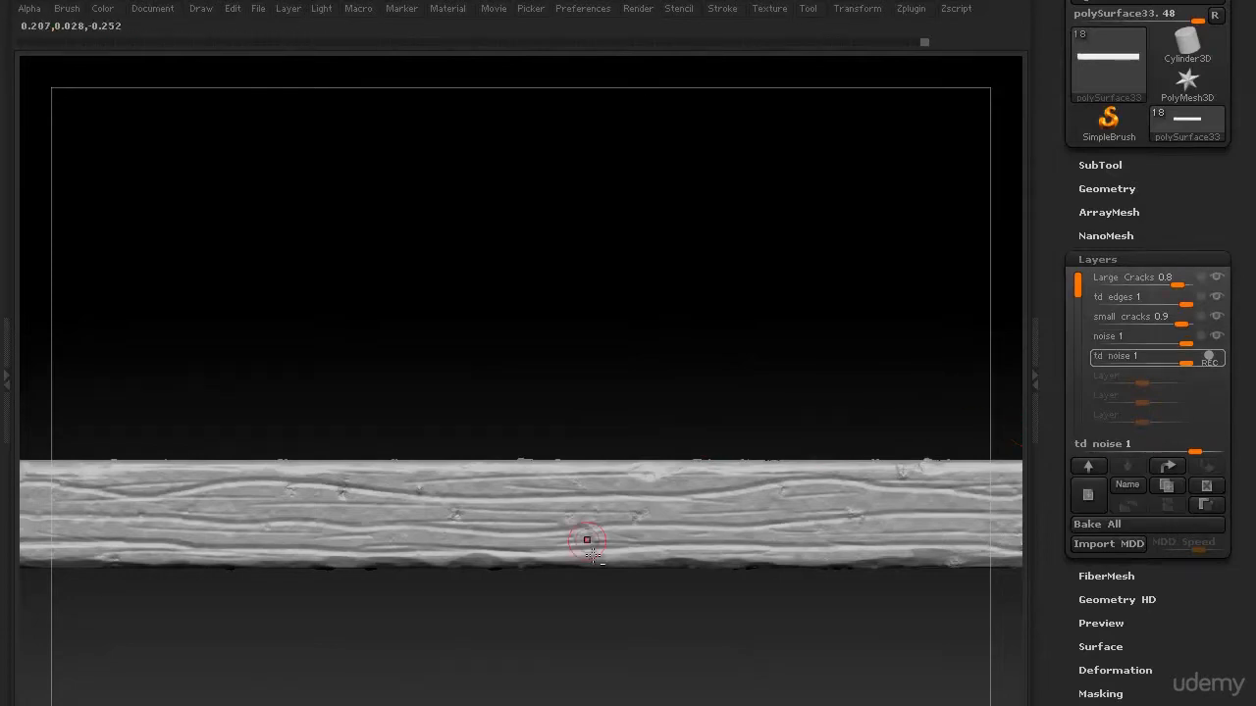
left_click(448, 8)
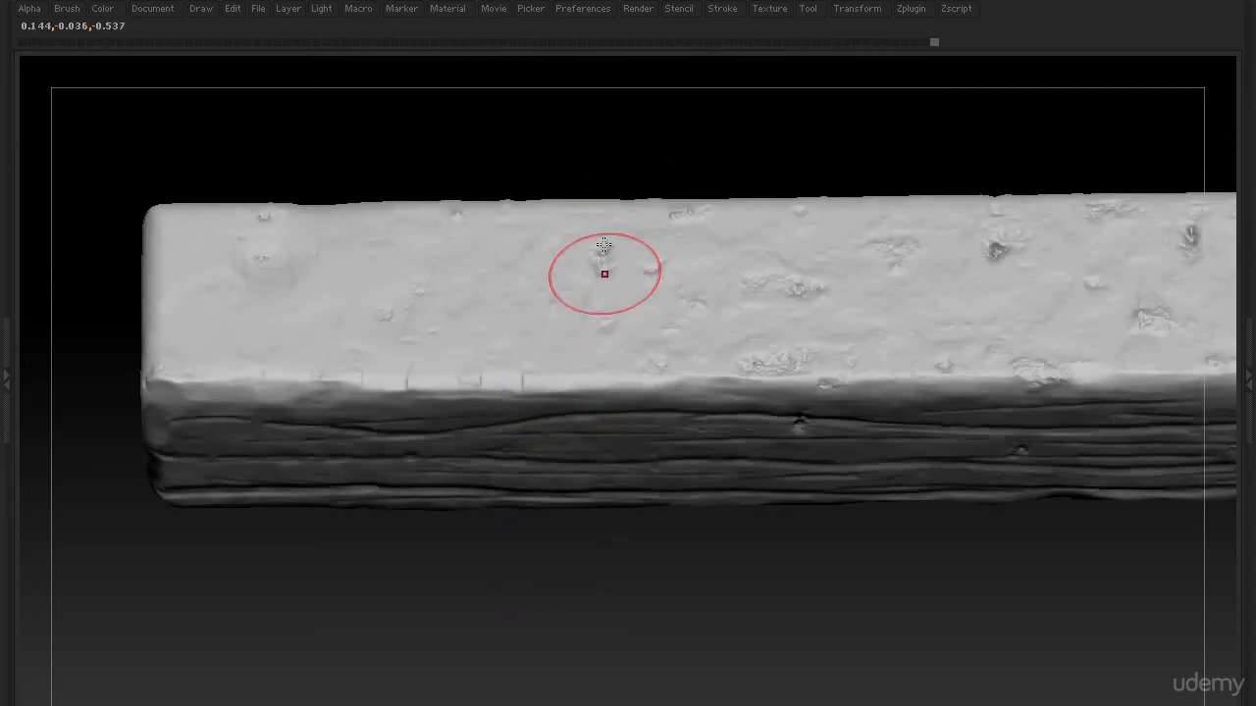
left_click_drag(605, 273, 620, 159)
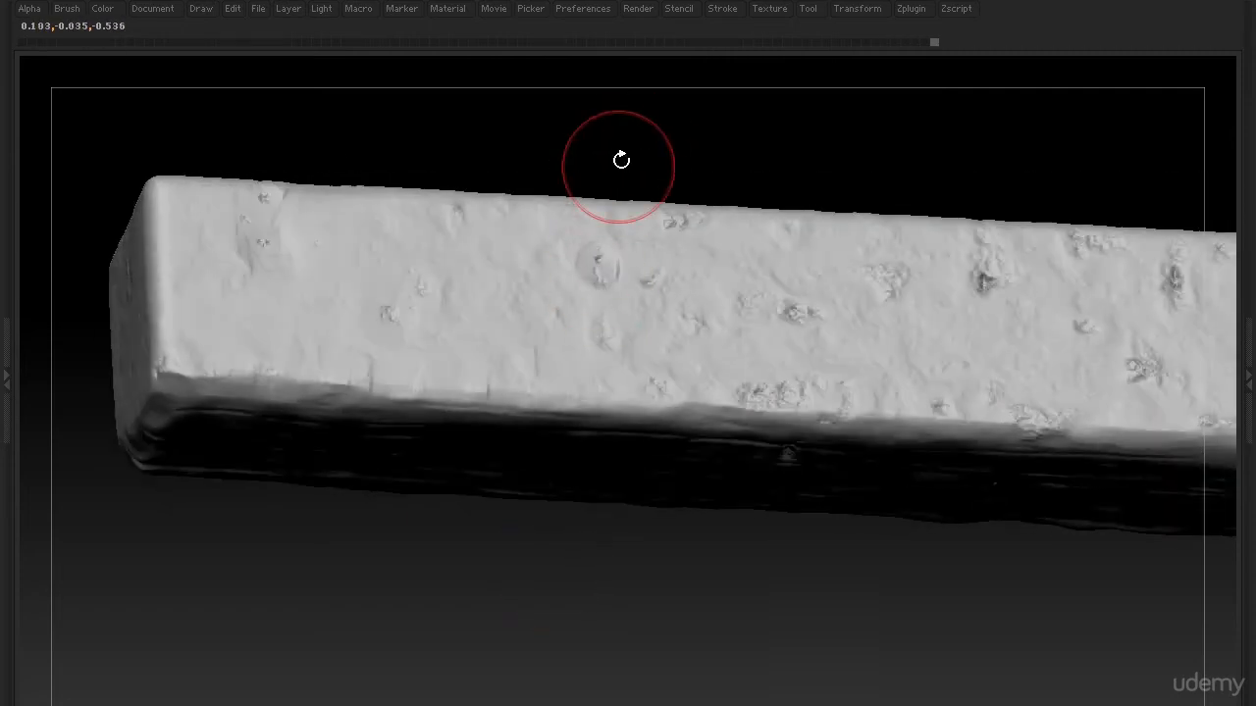
left_click_drag(620, 161, 820, 353)
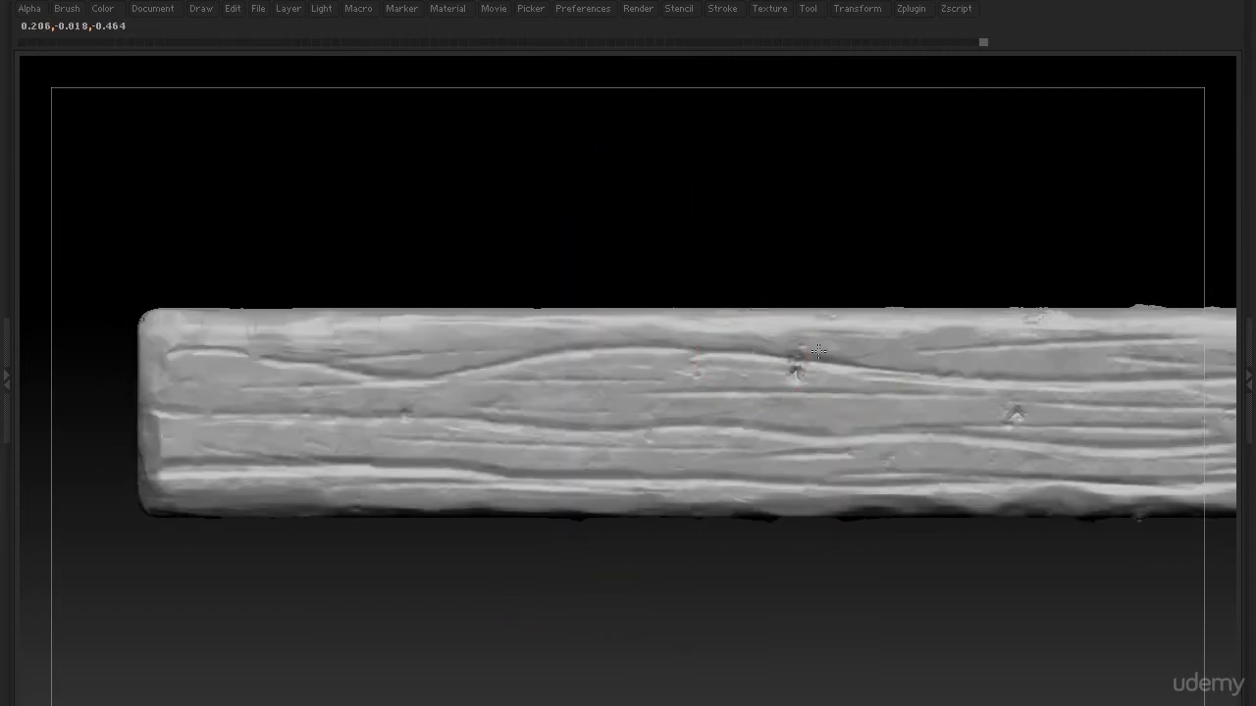
left_click_drag(820, 353, 628, 477)
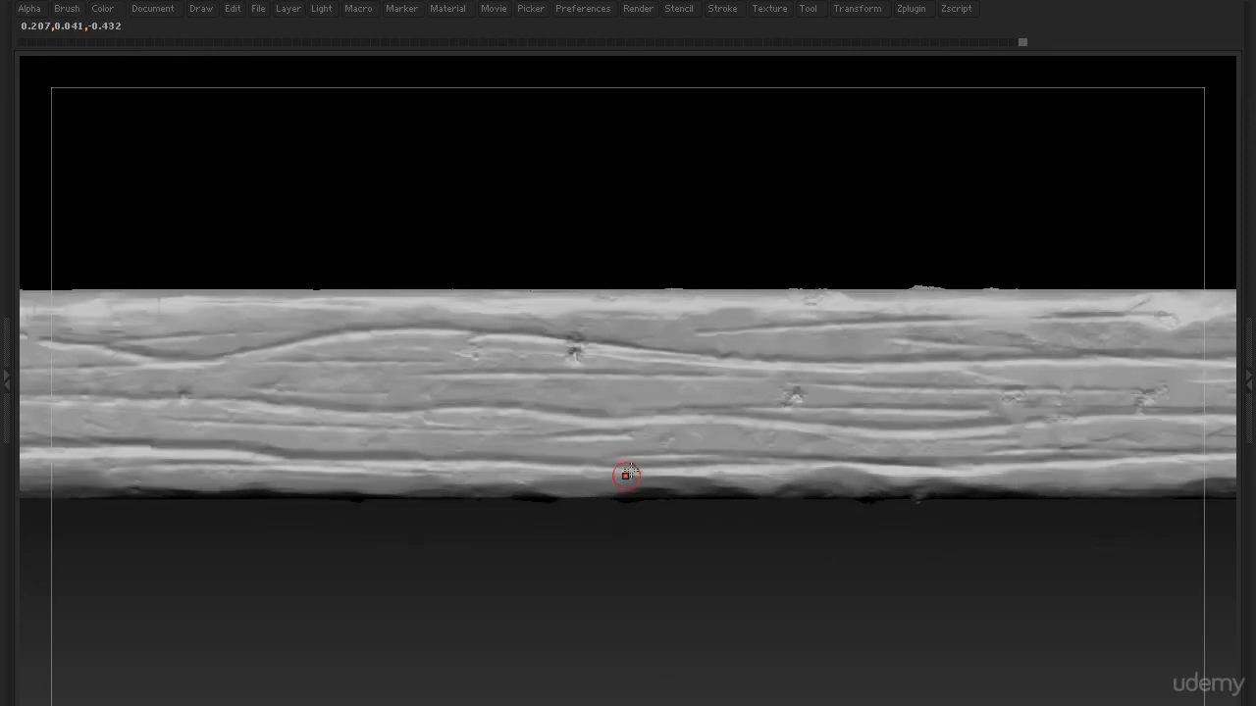